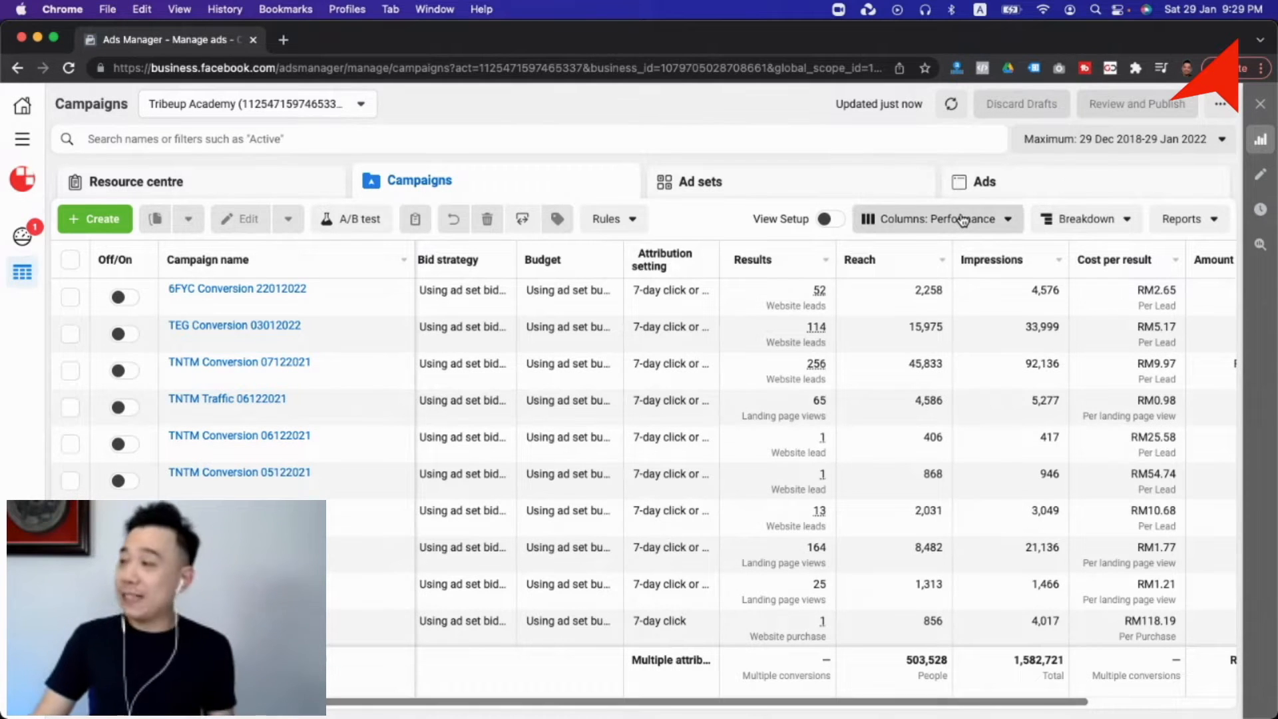
From the Columns: Performance preset menu, choose Customise Columns to edit the table's columns.
{"action": "left_click", "coordinate": [933, 218]}
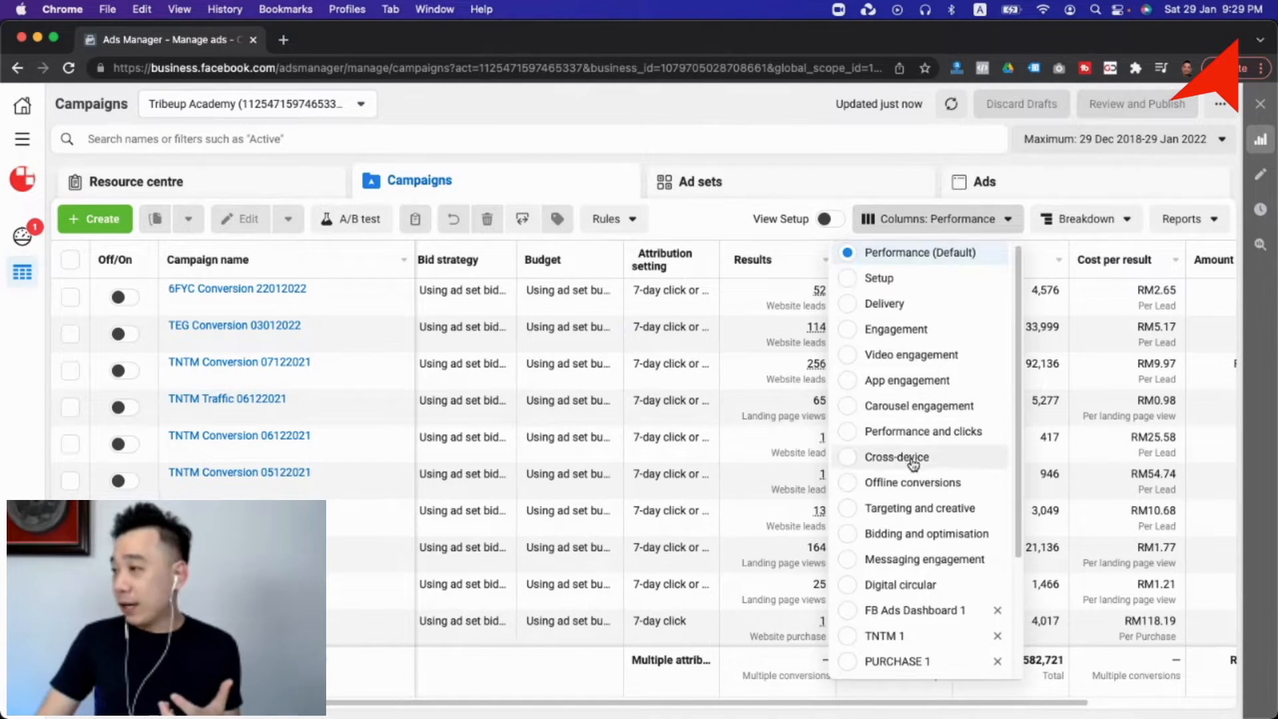
{"action": "scroll", "scroll_direction": "down", "scroll_amount": 3}
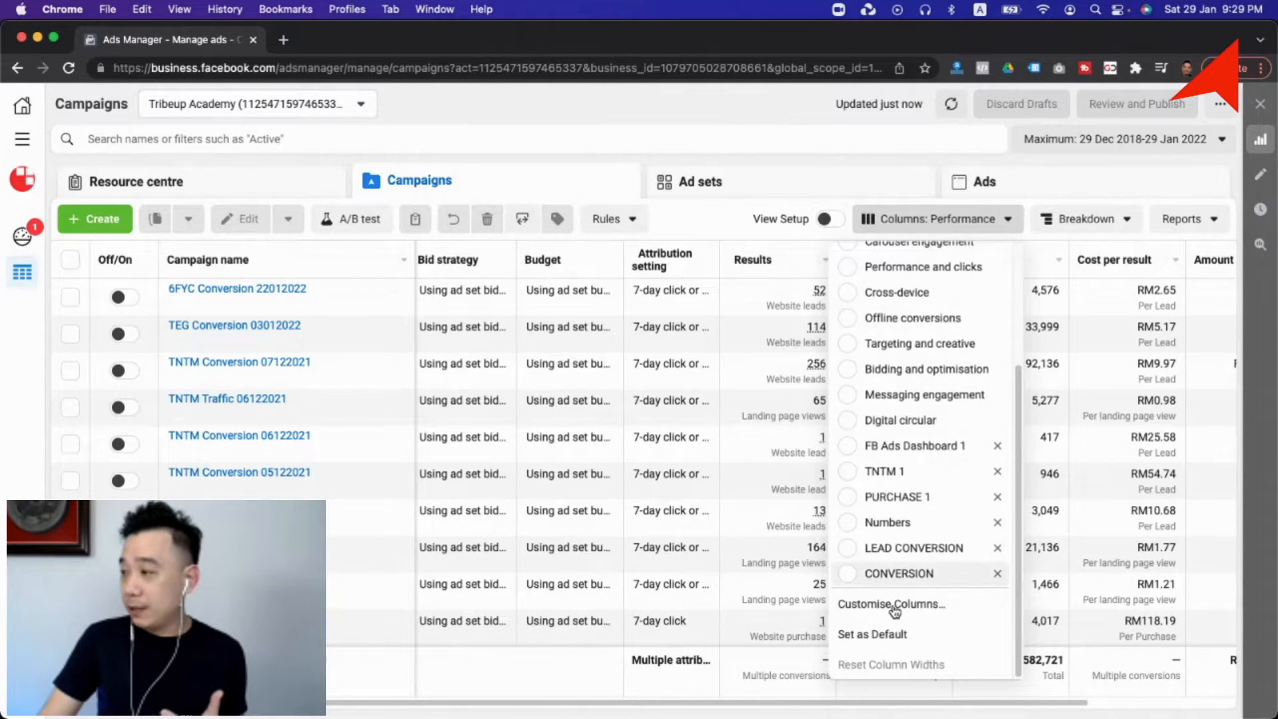
{"action": "left_click", "coordinate": [891, 604]}
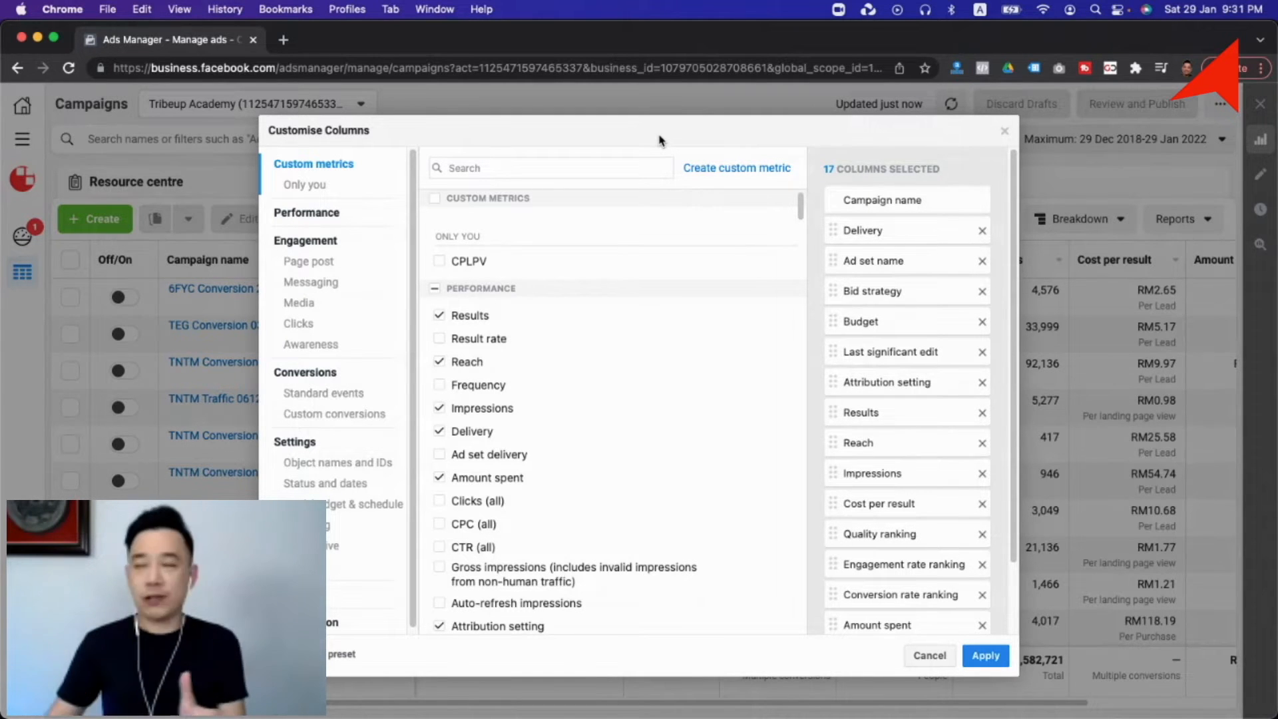
Search 'cpm' and add CPM (cost per 1,000 impressions) as the 18th column, then search 'ctr'.
{"action": "left_click", "coordinate": [550, 167]}
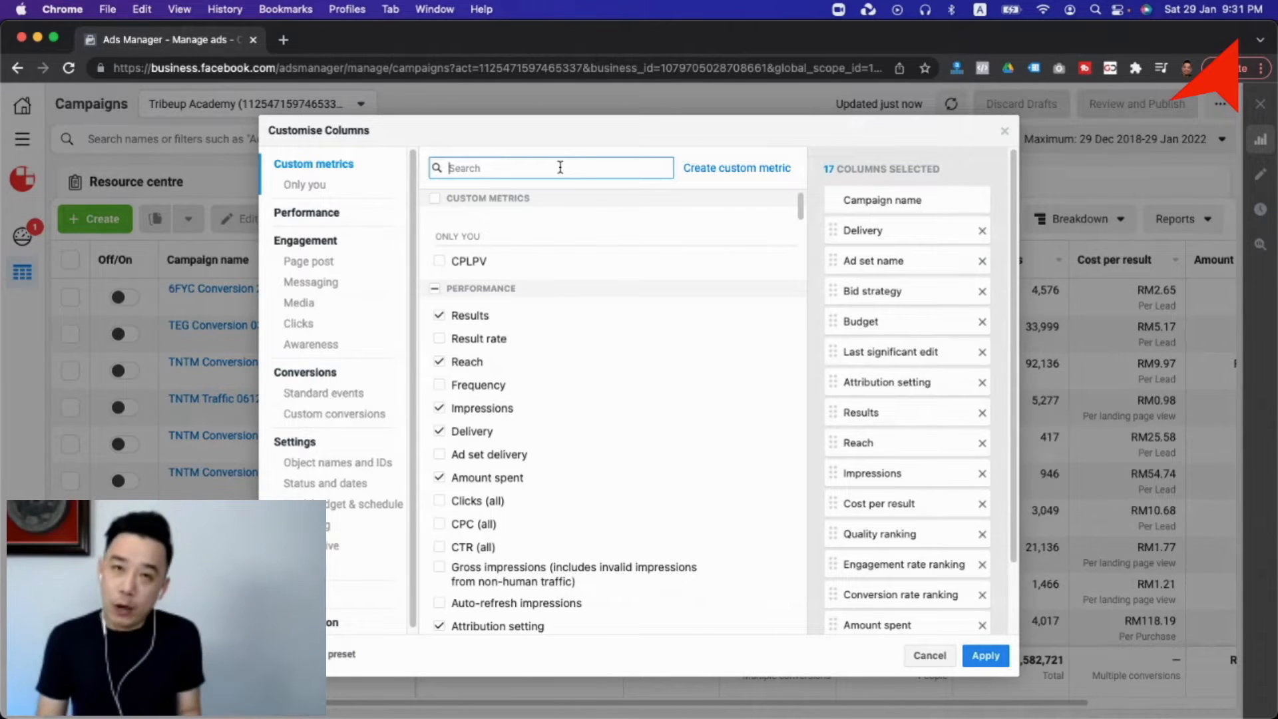
{"action": "type", "text": "cpm"}
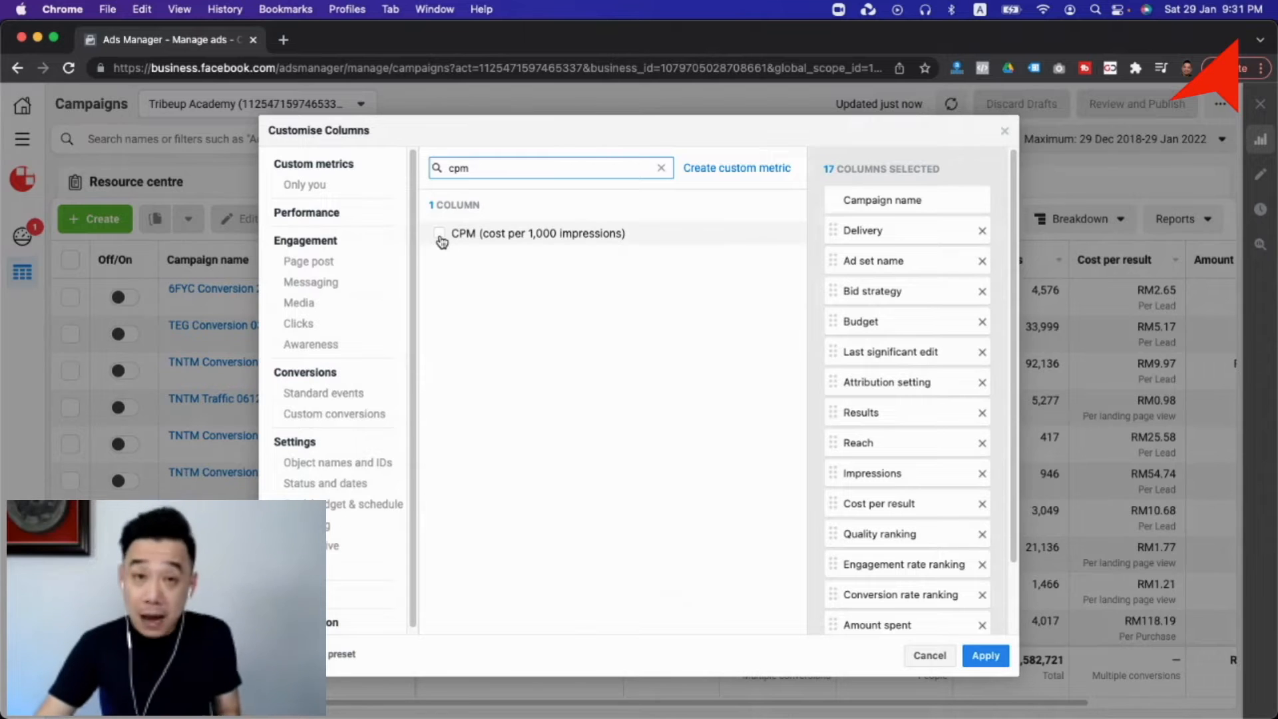
{"action": "left_click", "coordinate": [438, 233]}
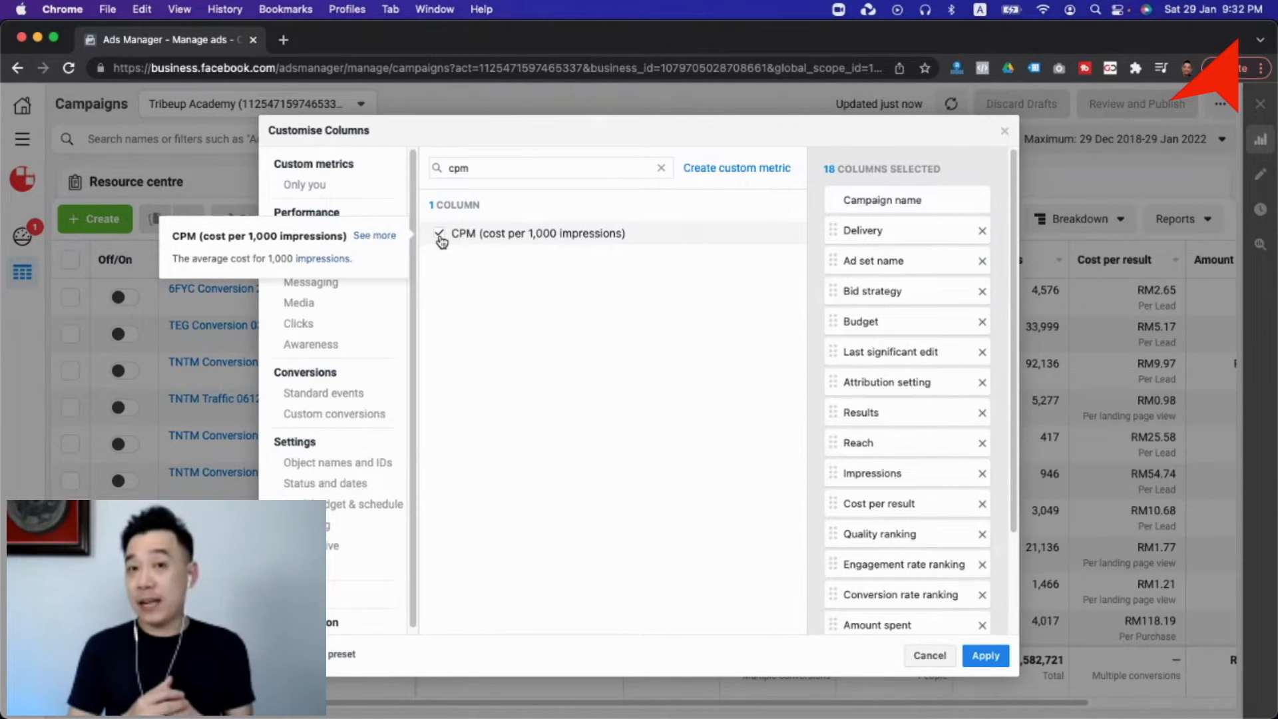
{"action": "type", "text": "ctr"}
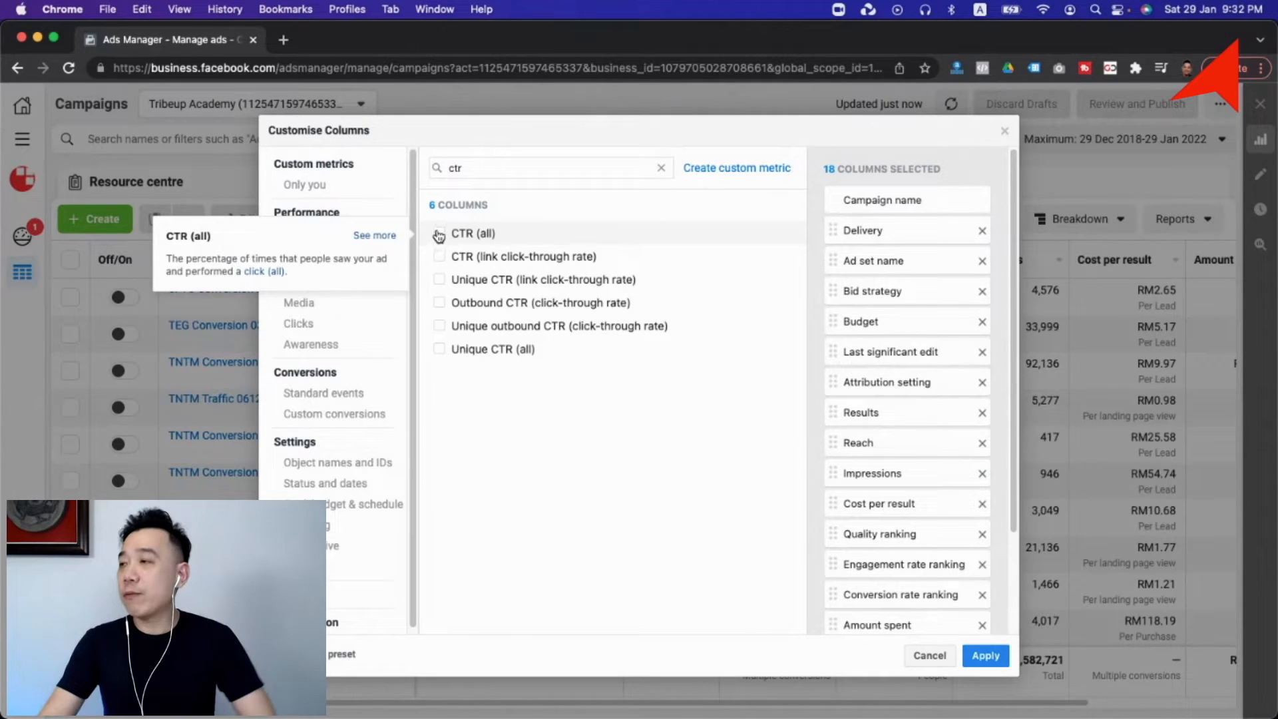
Add CTR (all), CTR (link click-through rate) and Frequency, bringing the selection to 21 columns.
{"action": "left_click", "coordinate": [437, 233]}
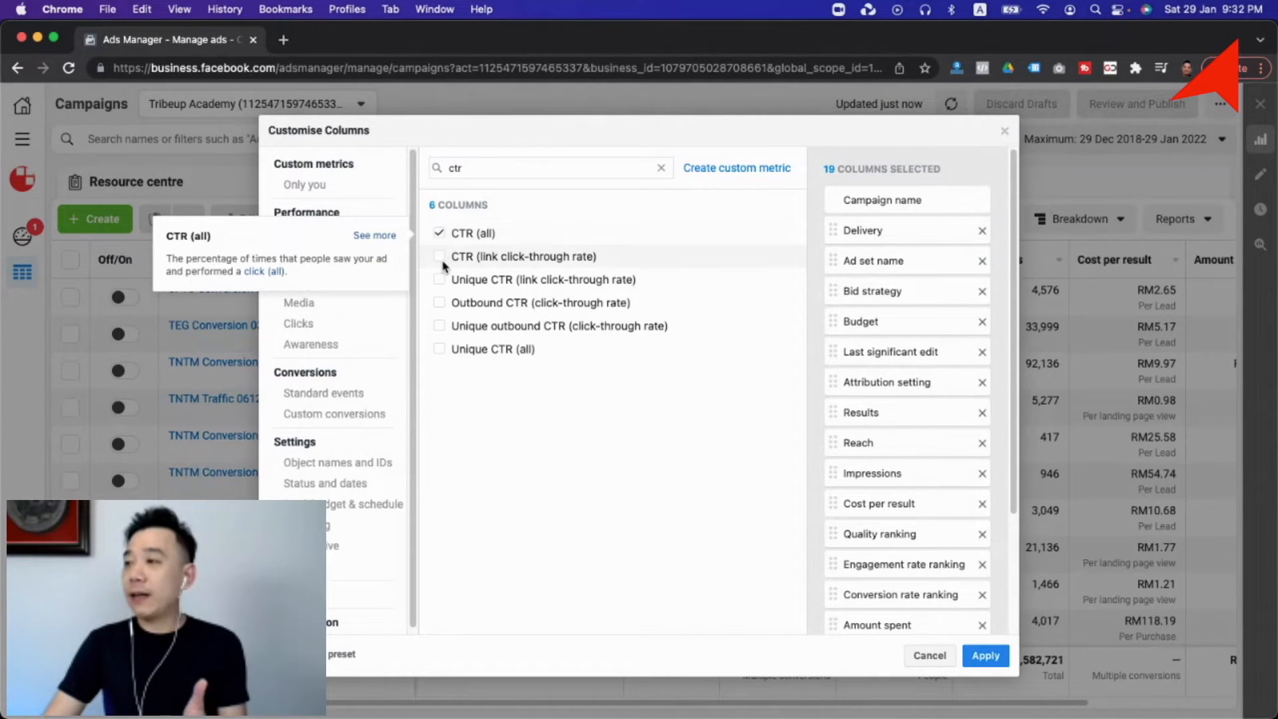
{"action": "left_click", "coordinate": [438, 256]}
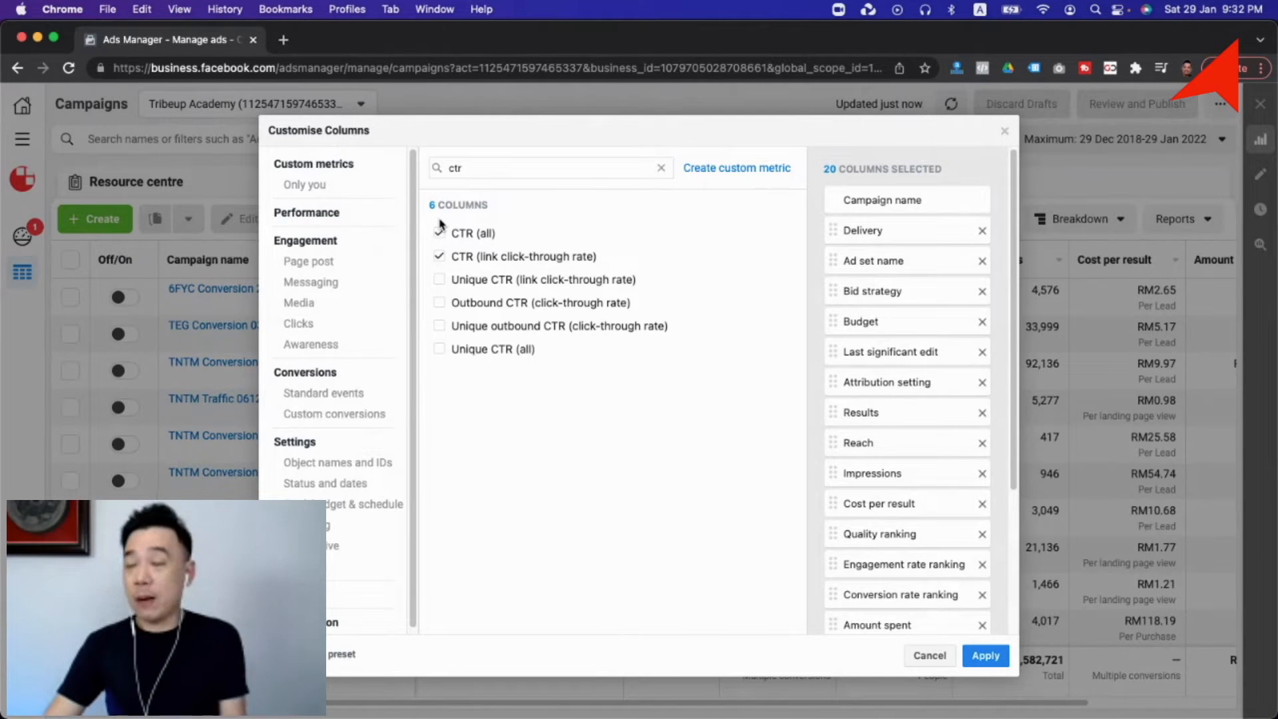
{"action": "left_click", "coordinate": [438, 233]}
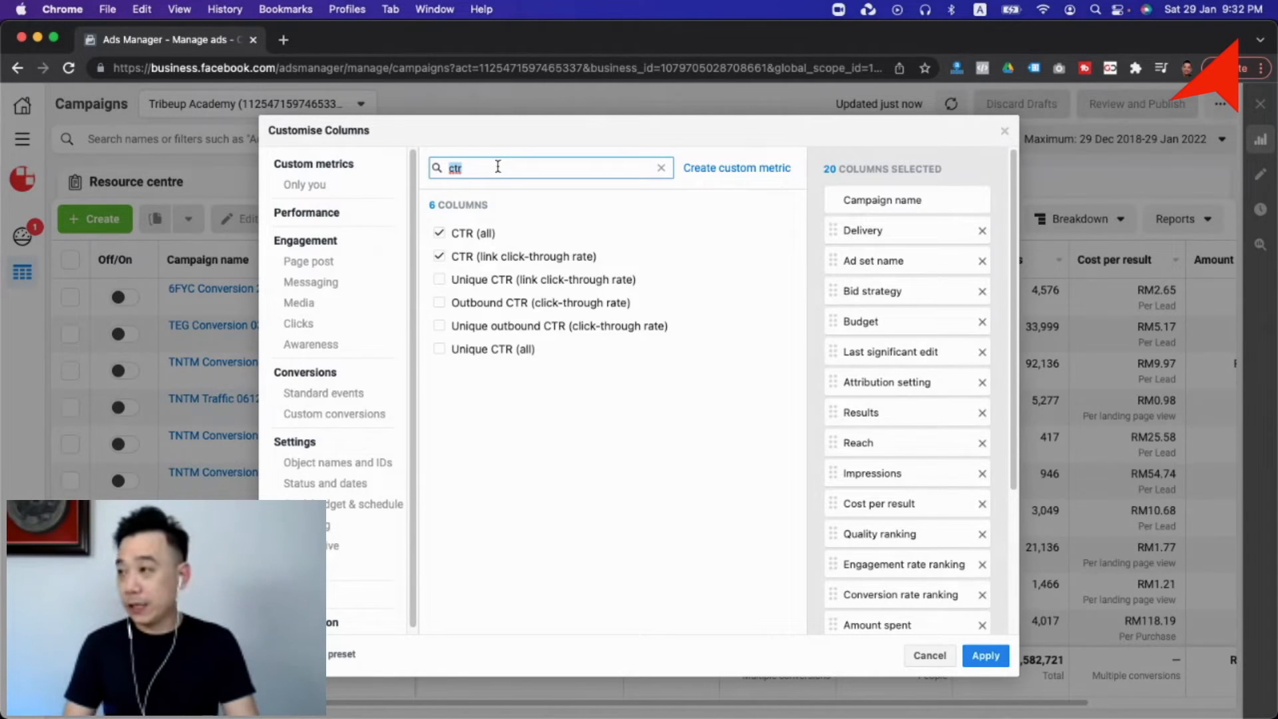
{"action": "type", "text": "frequency"}
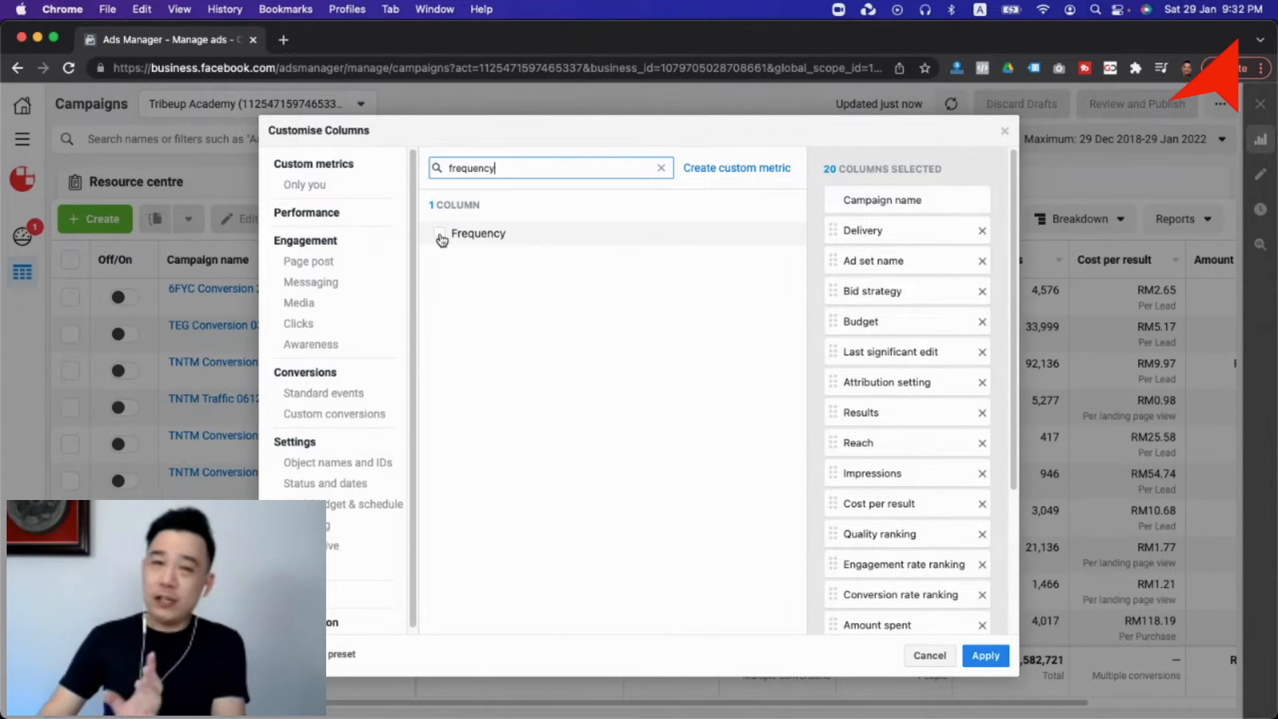
{"action": "left_click", "coordinate": [439, 233]}
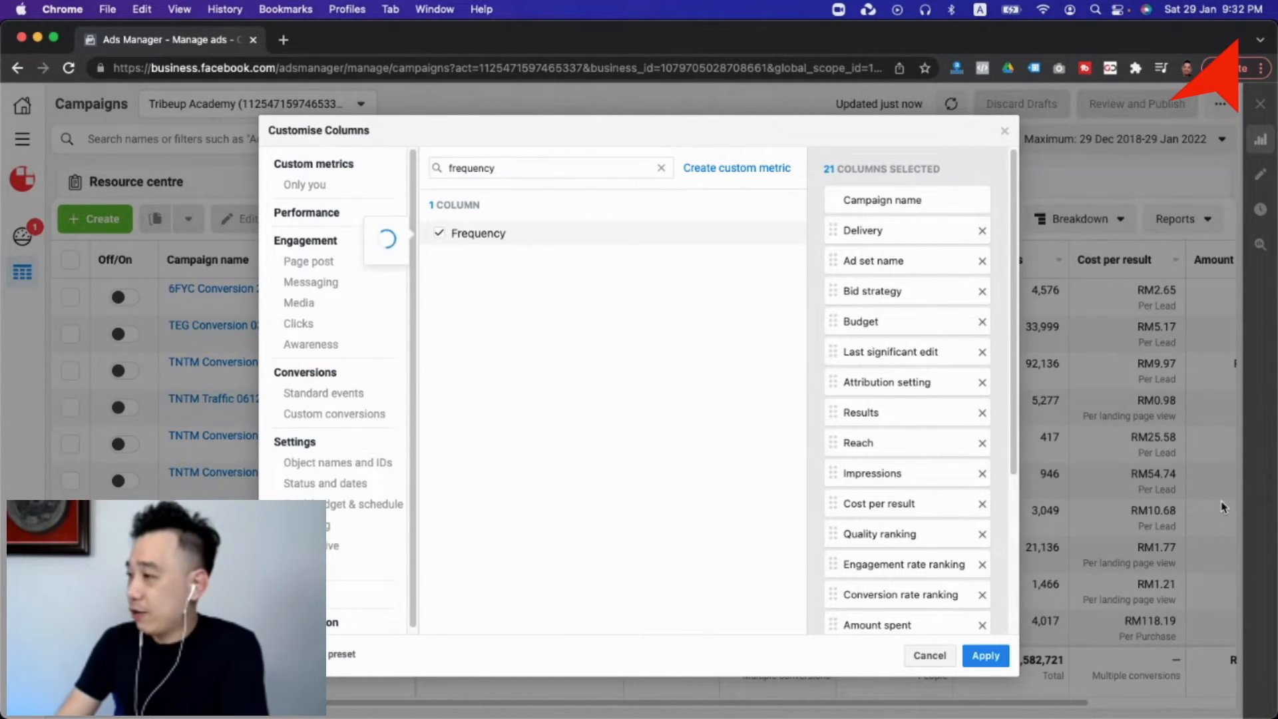
{"action": "scroll", "scroll_direction": "down", "scroll_amount": 3}
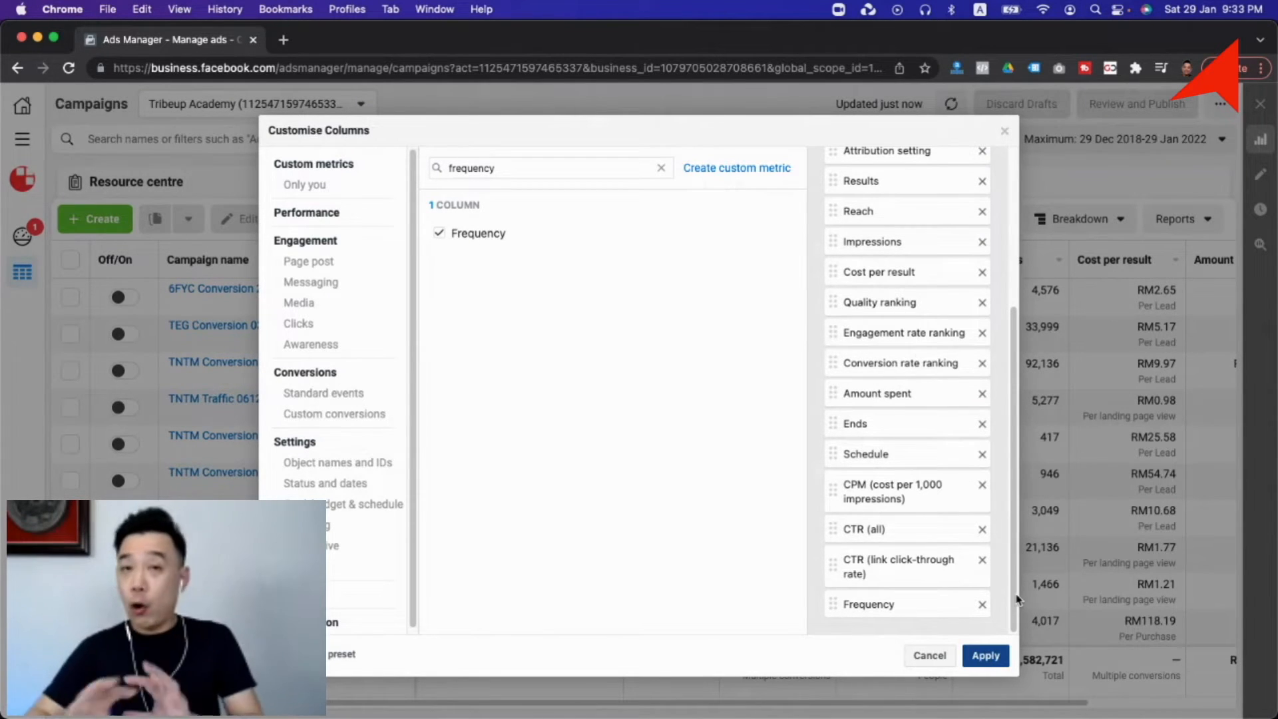
Apply the custom column set and scroll the campaigns table right toward the new columns.
{"action": "left_click", "coordinate": [985, 655]}
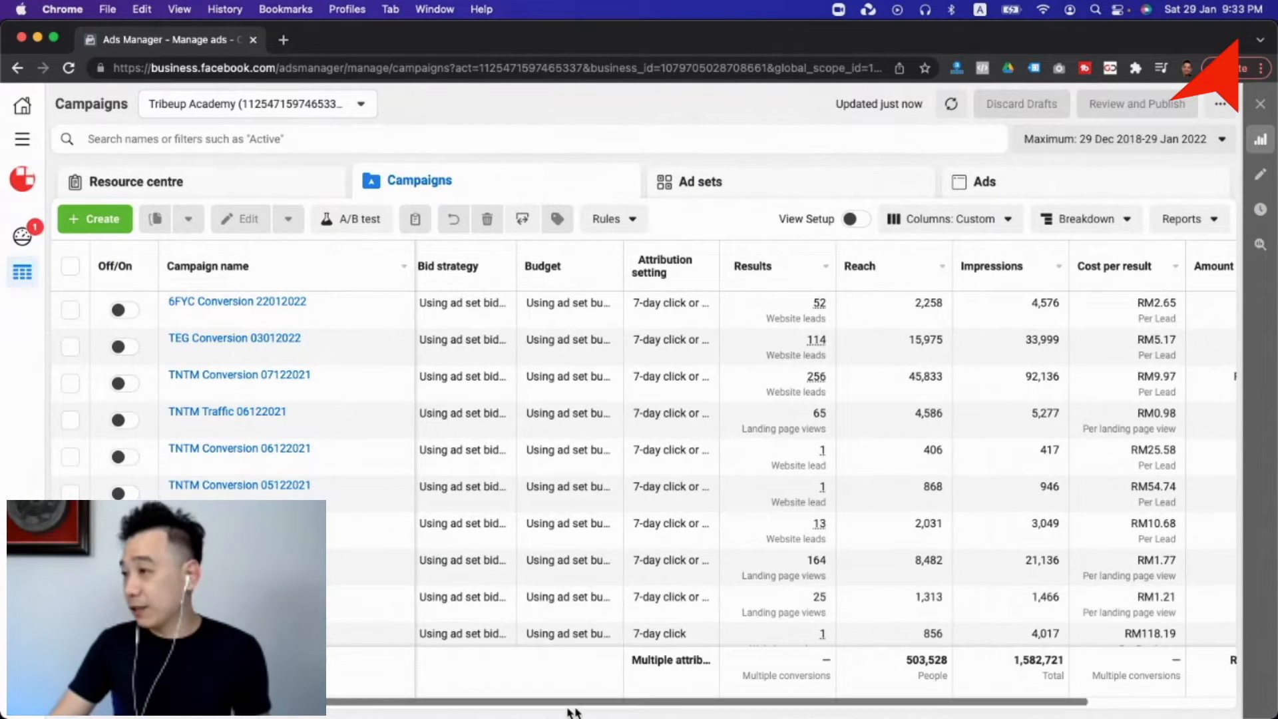
{"action": "scroll", "scroll_direction": "right", "scroll_amount": 3}
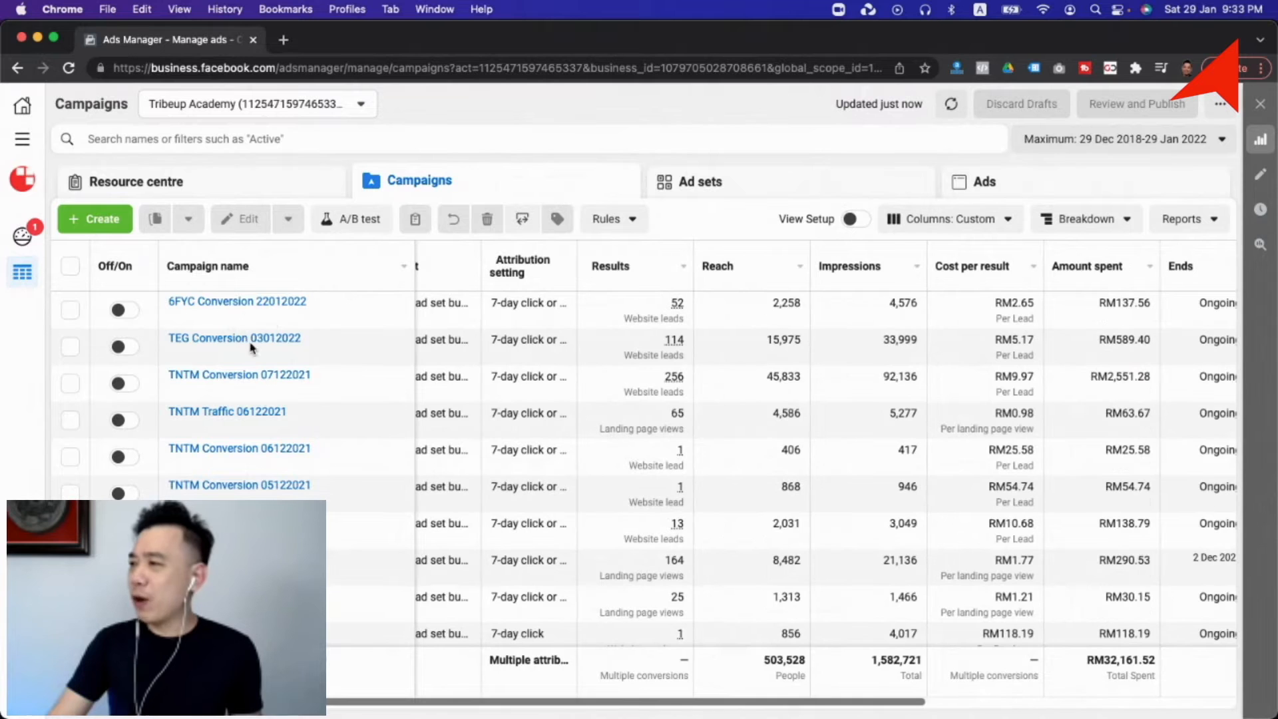
{"action": "scroll", "scroll_direction": "right", "scroll_amount": 3}
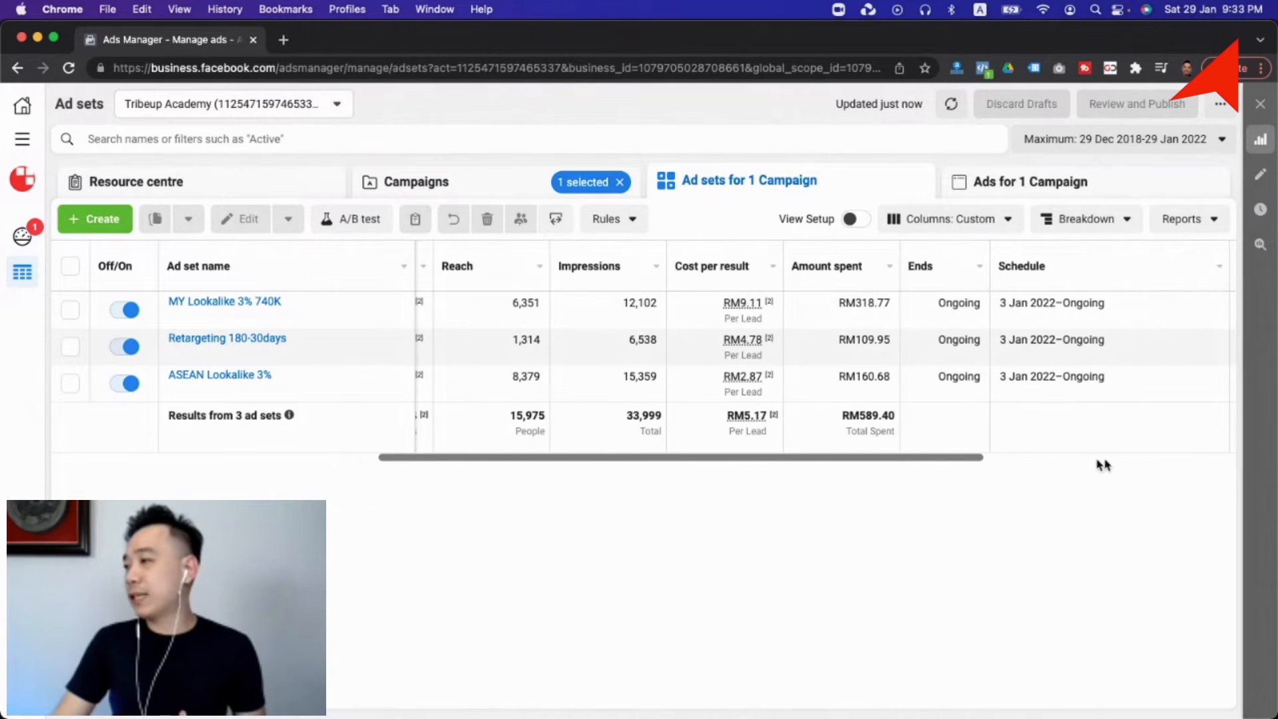
Scroll the ad sets table right to view CPM, CTR and Frequency for the three ad sets.
{"action": "scroll", "scroll_direction": "right", "scroll_amount": 3}
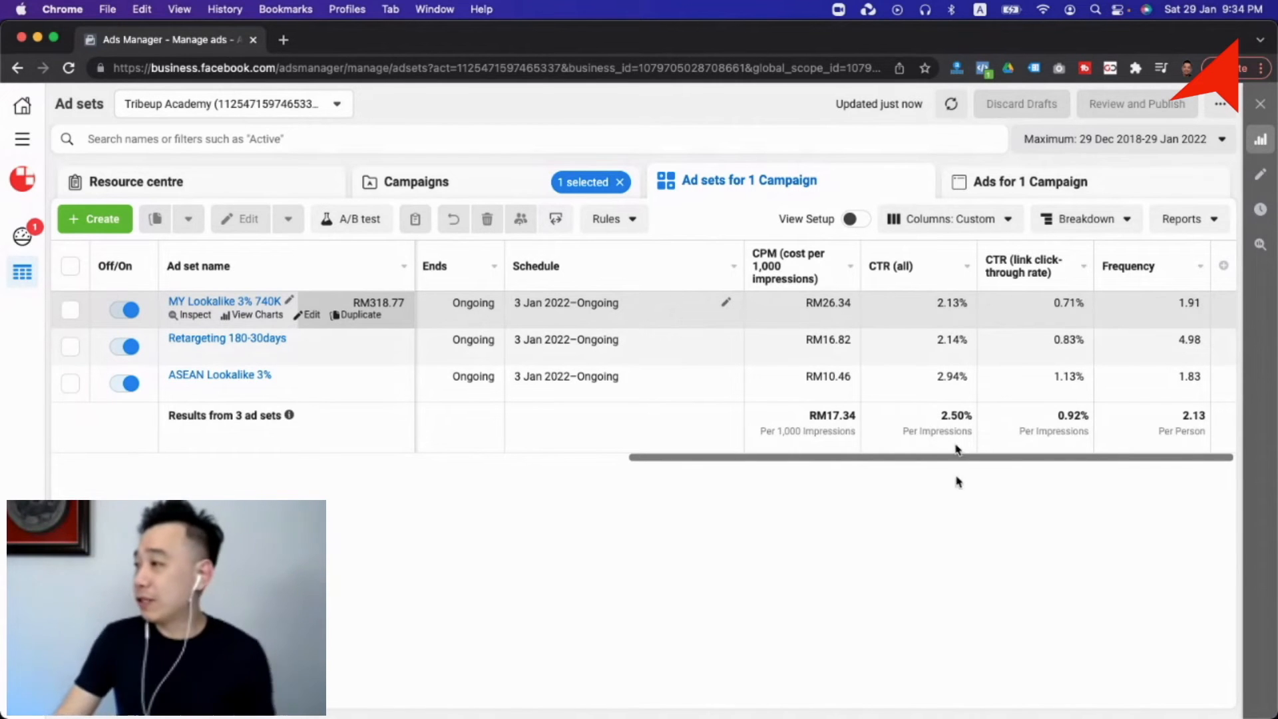
{"action": "mouse_move", "coordinate": [903, 329]}
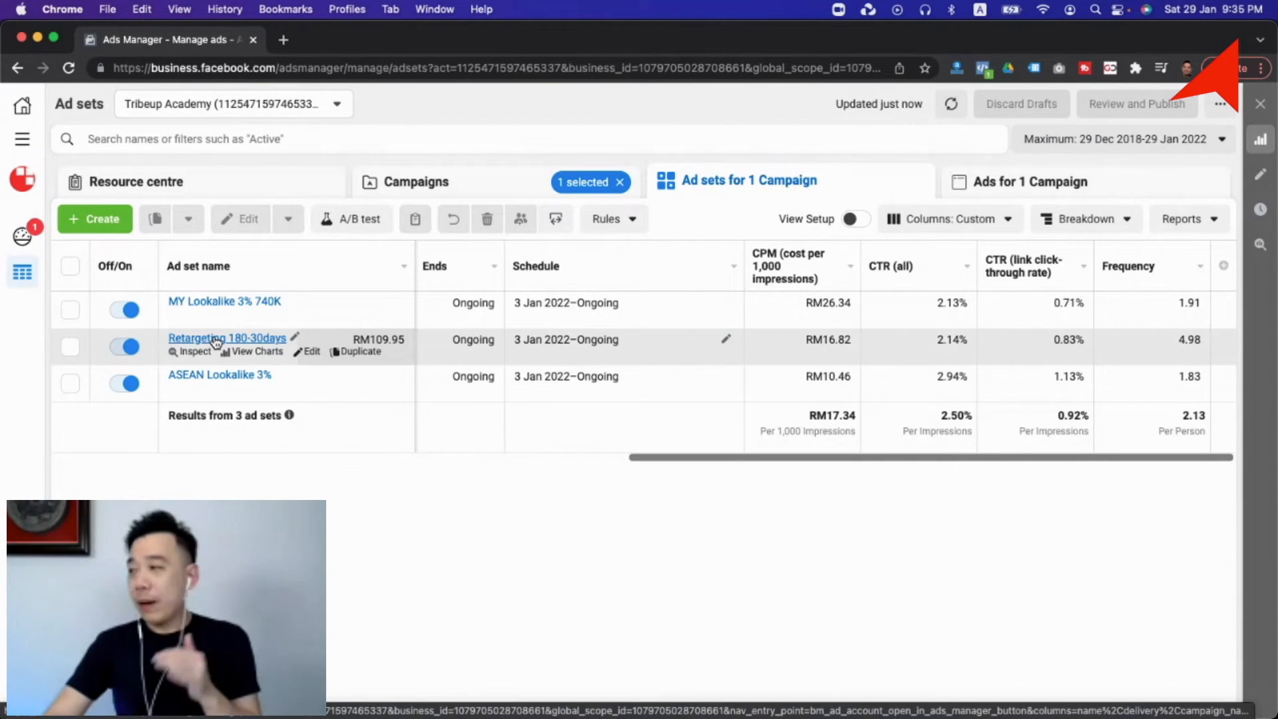
{"action": "mouse_move", "coordinate": [585, 514]}
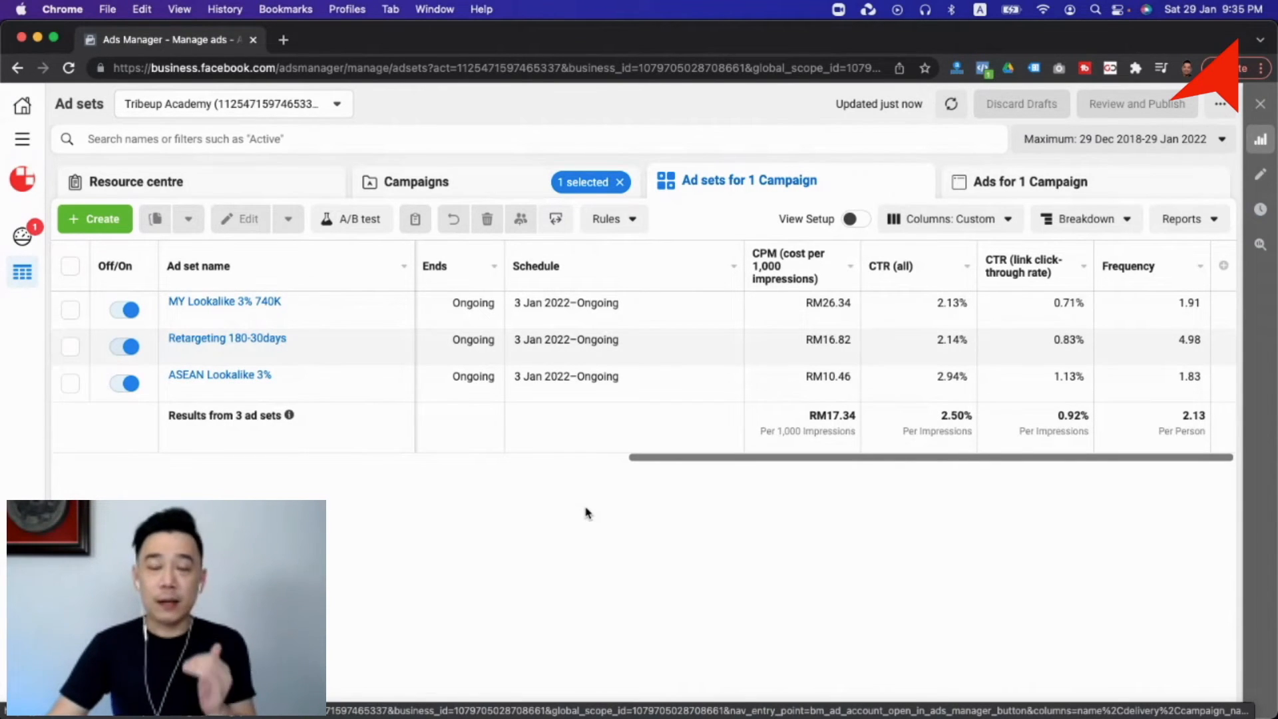